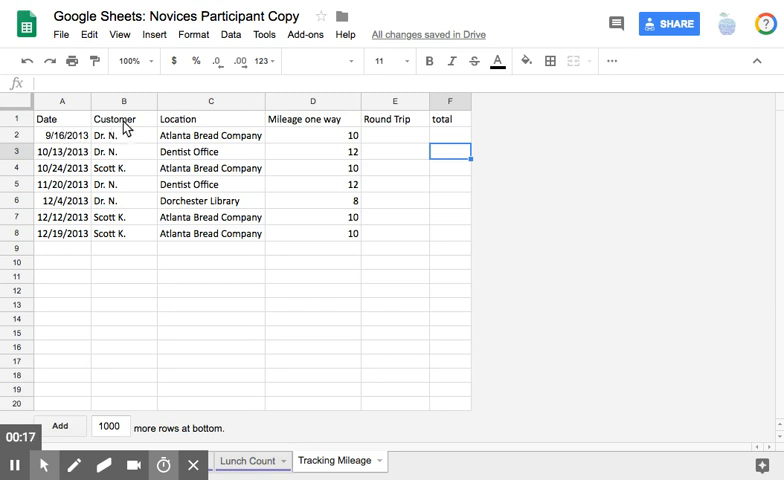
mouse_move(330, 132)
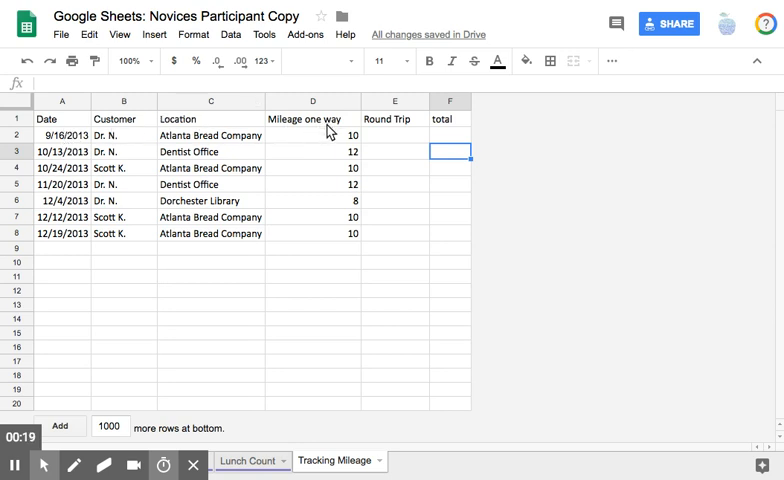
mouse_move(399, 125)
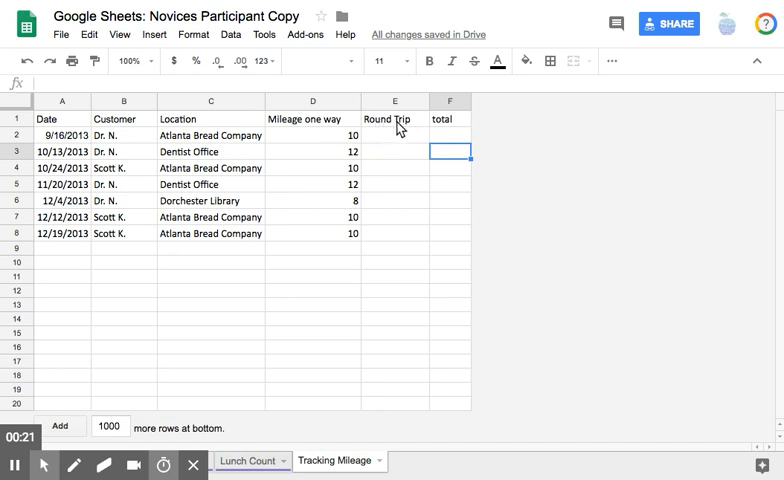
Point out the first trip's Round Trip, total and one-way mileage cells.
left_click(394, 135)
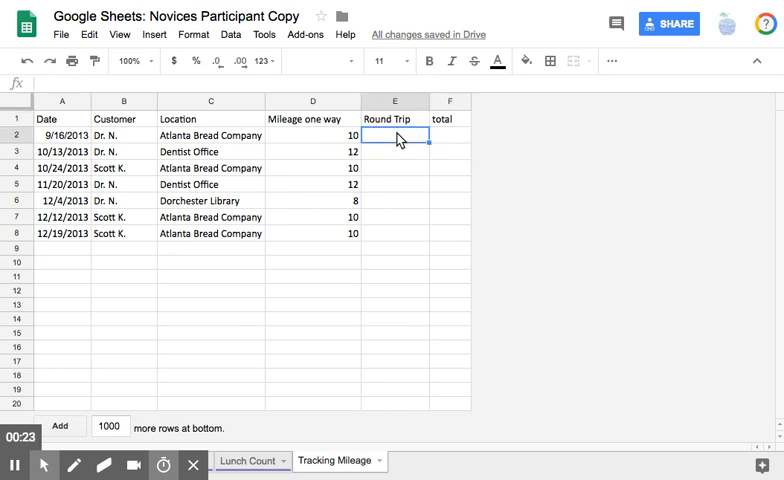
left_click(450, 135)
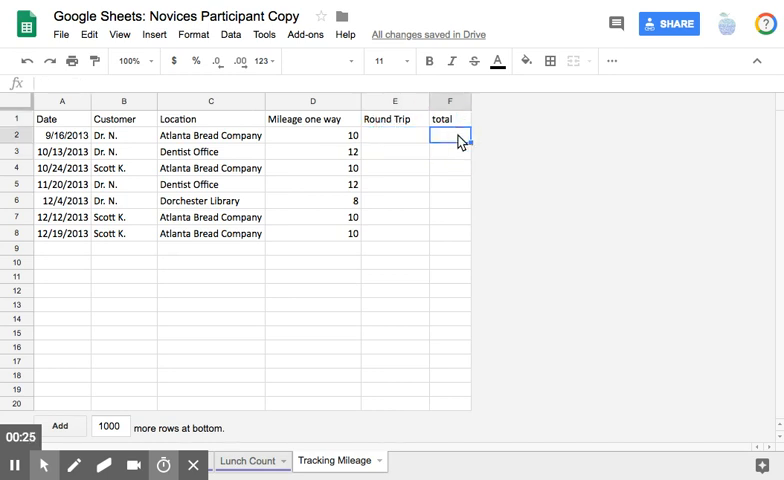
mouse_move(461, 140)
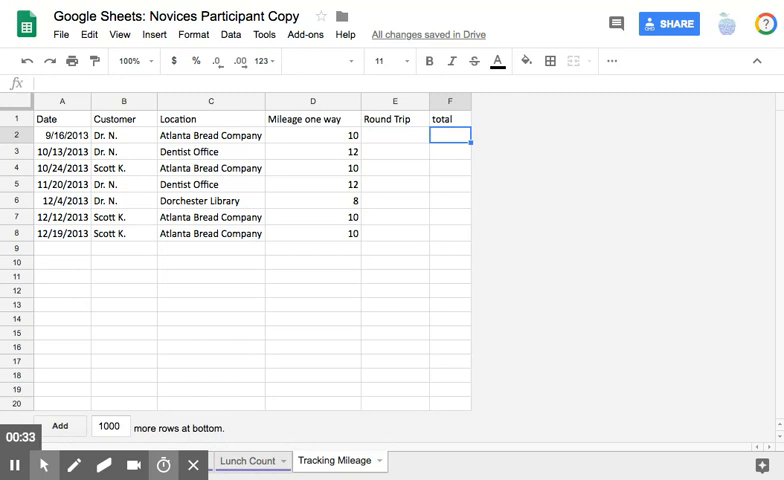
mouse_move(410, 151)
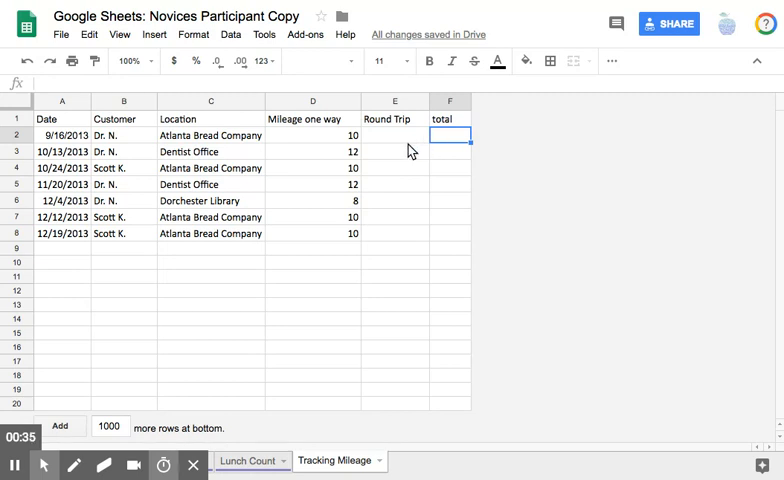
left_click(312, 135)
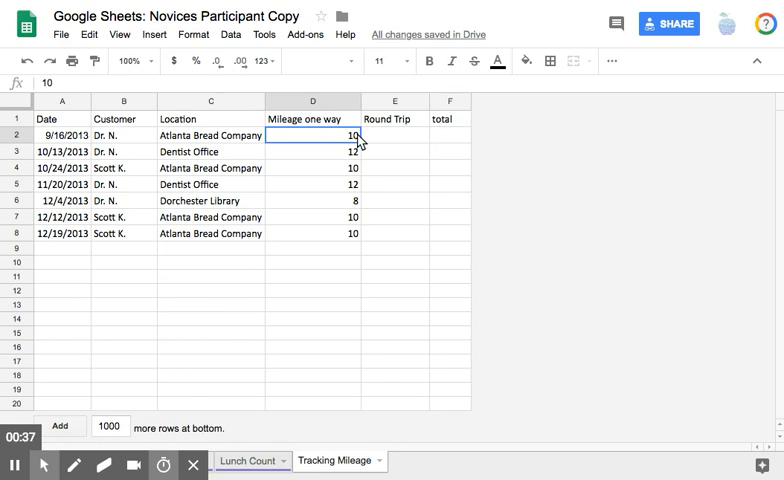
Enter =D2*2 in E2 so the first Round Trip shows 20.
left_click(394, 135)
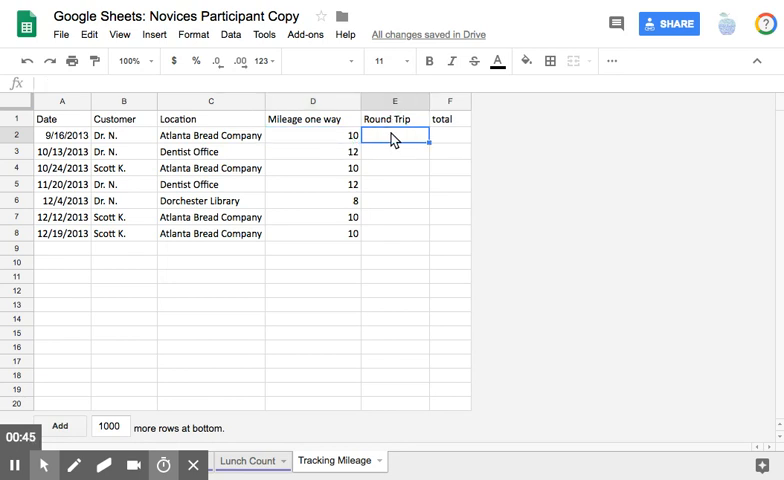
type("=D2")
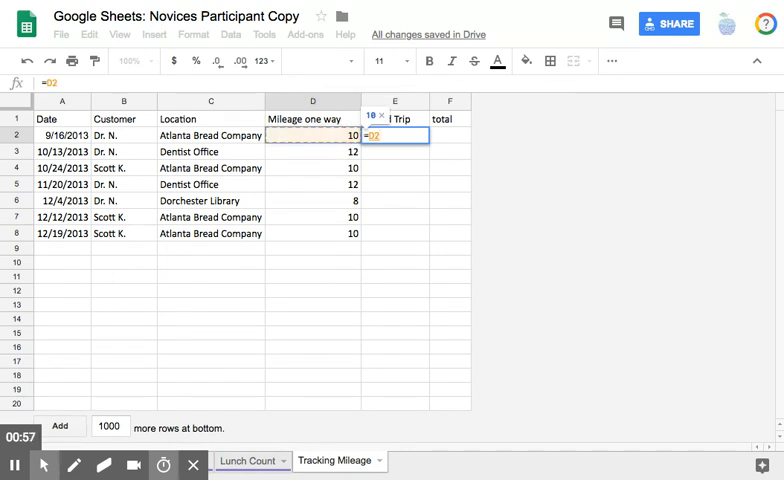
type("*")
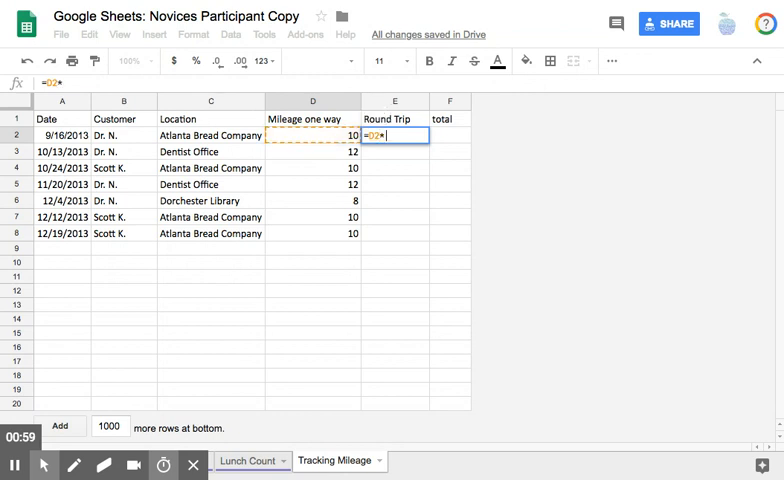
type("2")
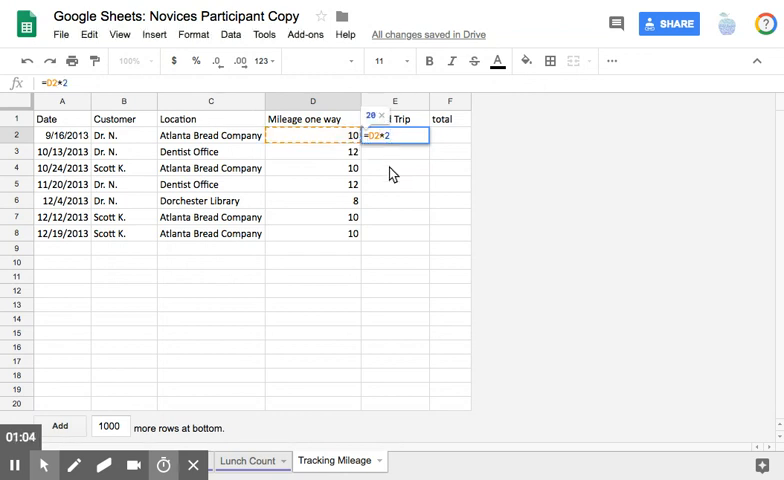
key("Enter")
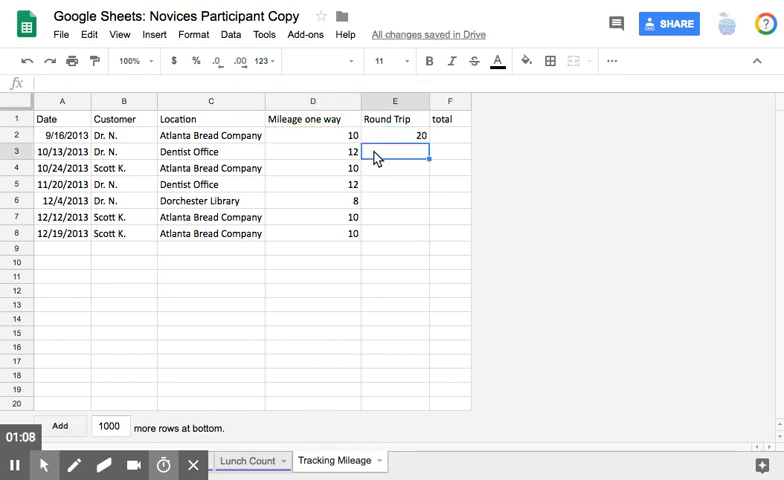
Enter =D3*2 in E3 to show 24, then check the formula.
type("=")
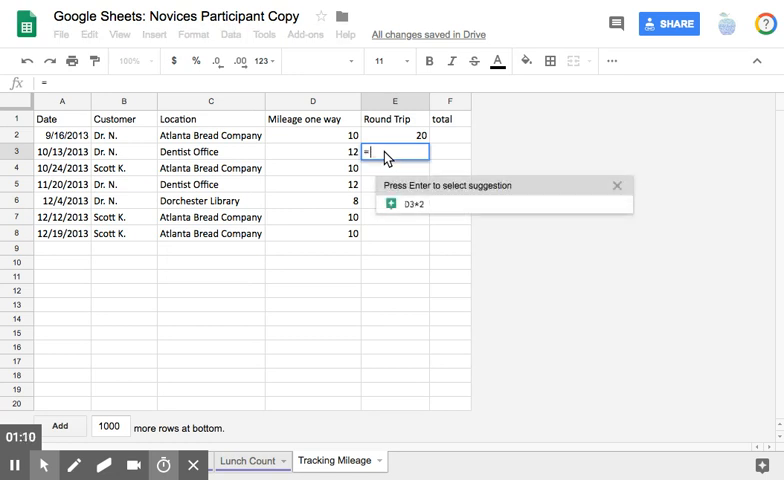
left_click(312, 151)
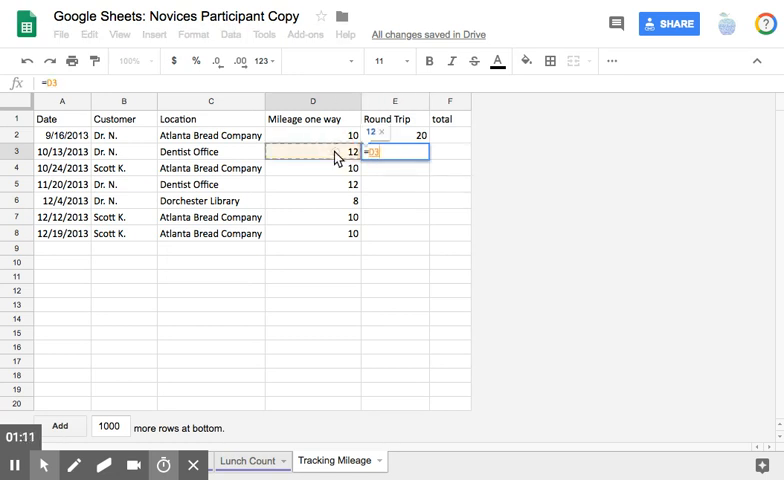
type("*2")
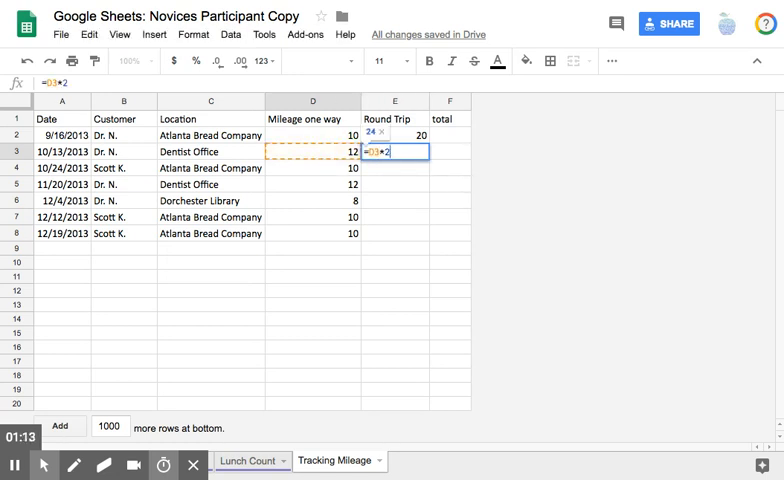
key("Enter")
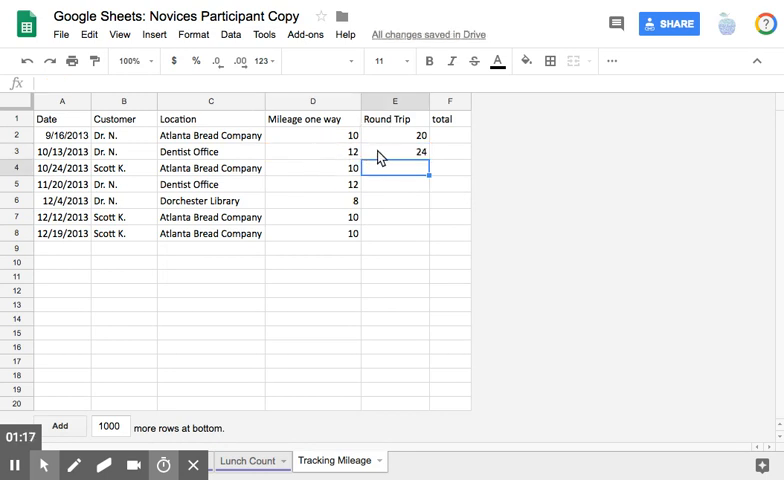
left_click(394, 151)
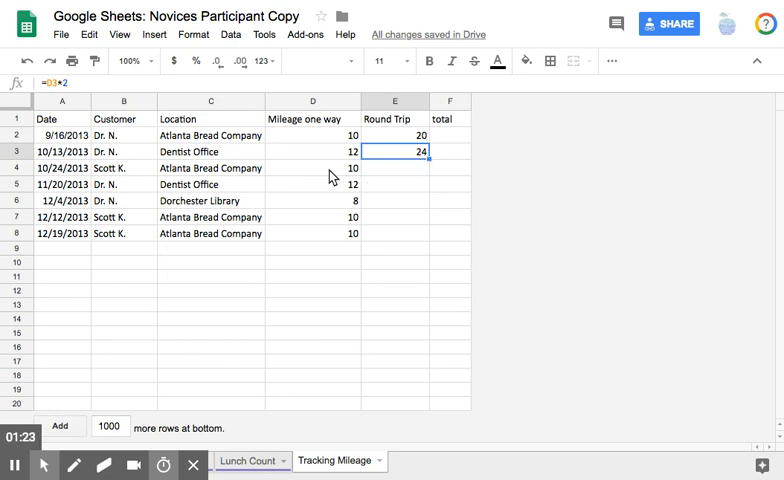
mouse_move(27, 158)
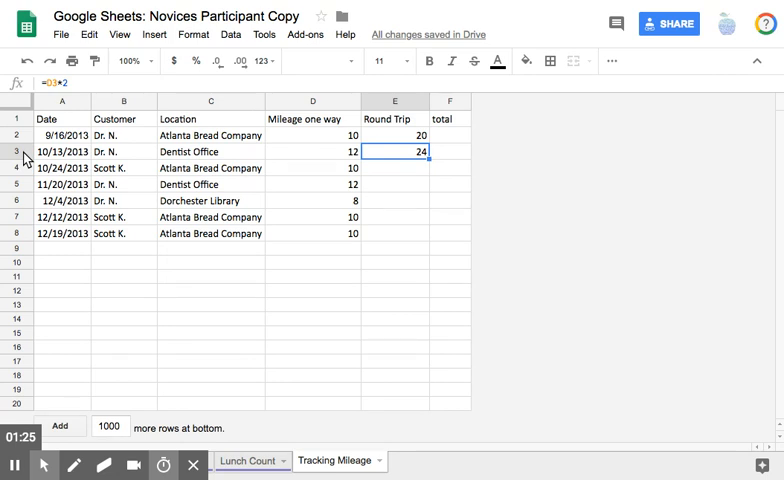
mouse_move(30, 172)
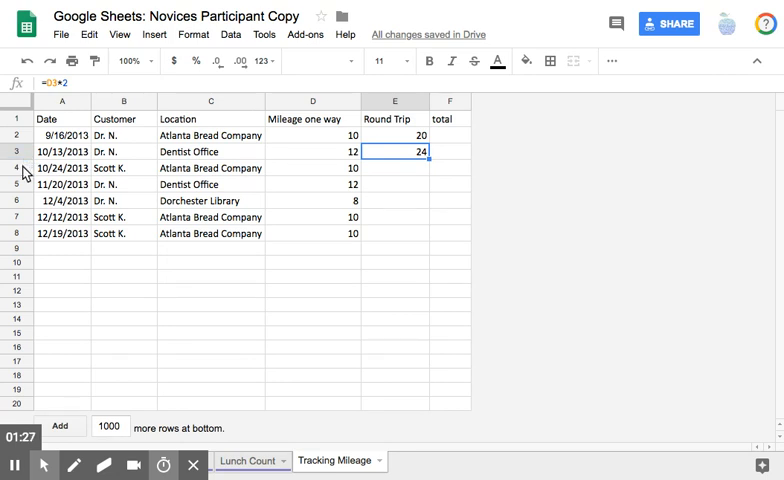
mouse_move(199, 166)
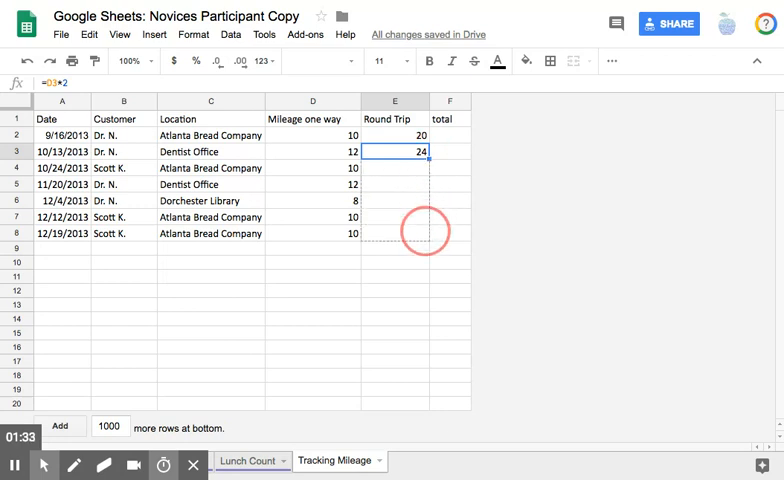
Fill the doubling formula from E3 down to E8 and inspect the copied formulas.
left_click_drag(394, 151, 394, 233)
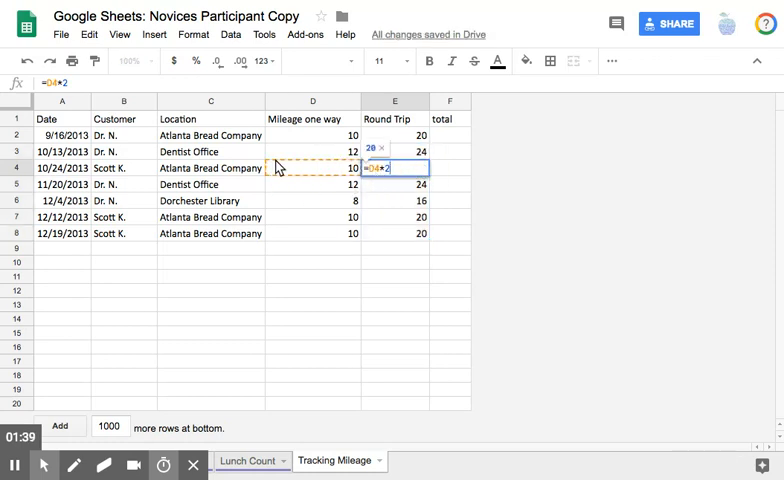
mouse_move(350, 184)
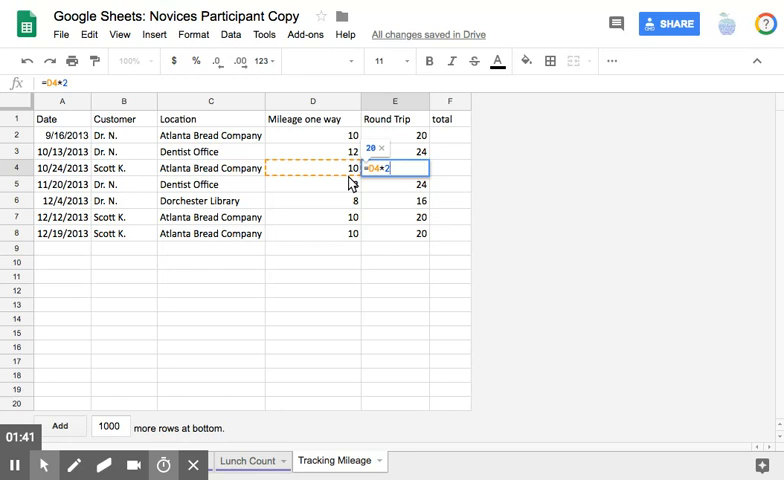
left_click(395, 184)
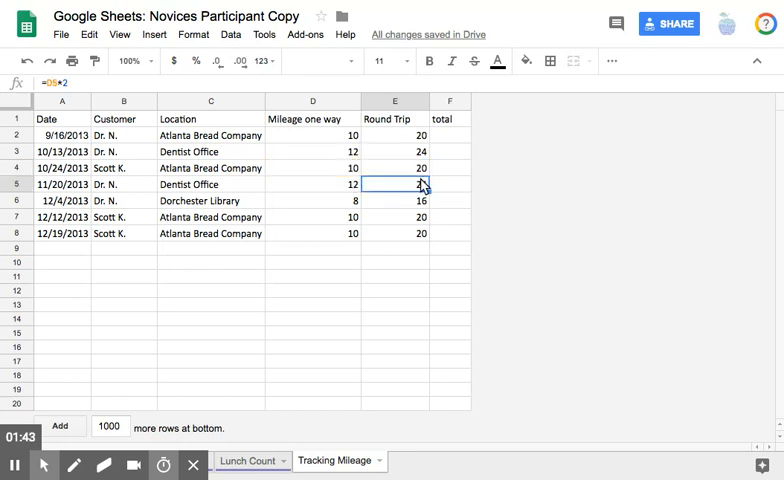
double_click(395, 184)
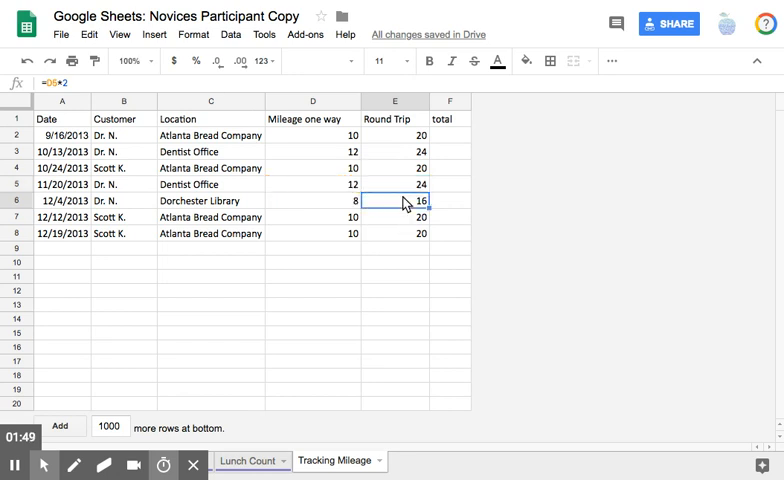
mouse_move(378, 188)
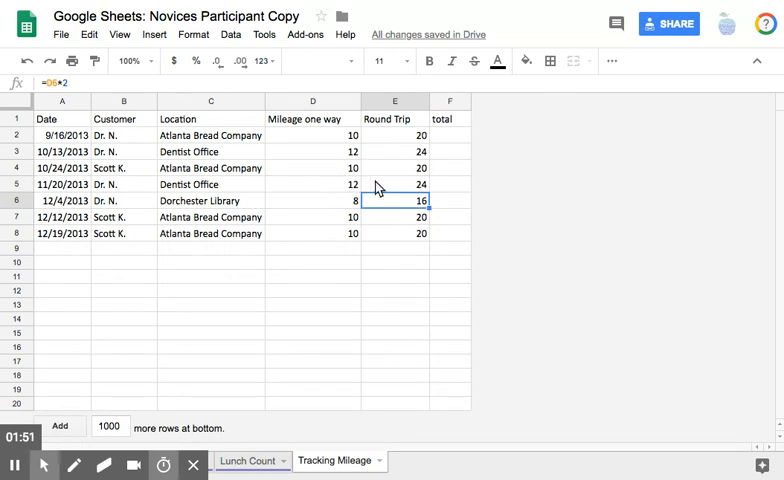
left_click(450, 135)
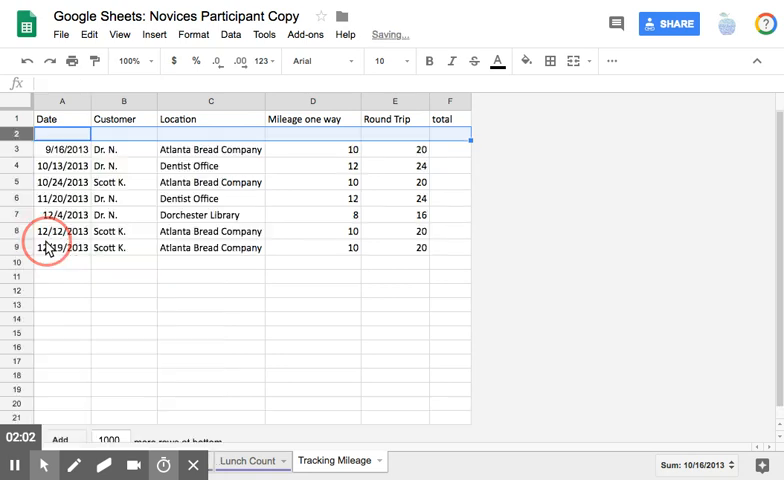
Enter 0 in the total cell of the new blank row 2.
left_click(450, 133)
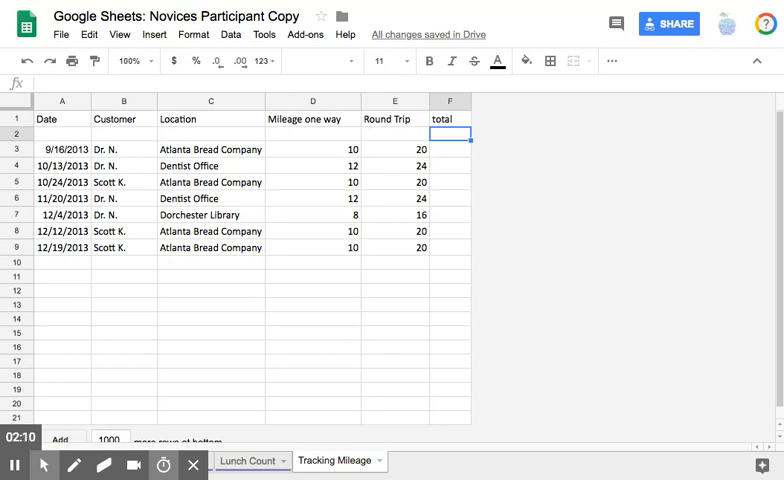
type("0")
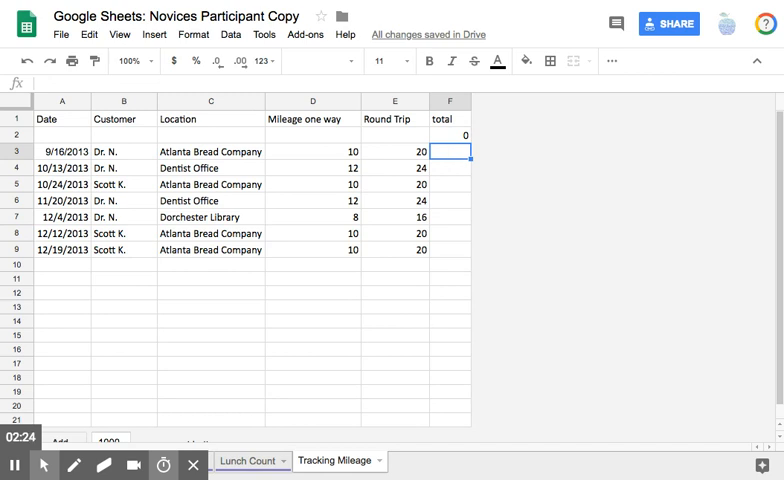
Enter =F2+E3 in F3 so the first running total shows 20.
type("=")
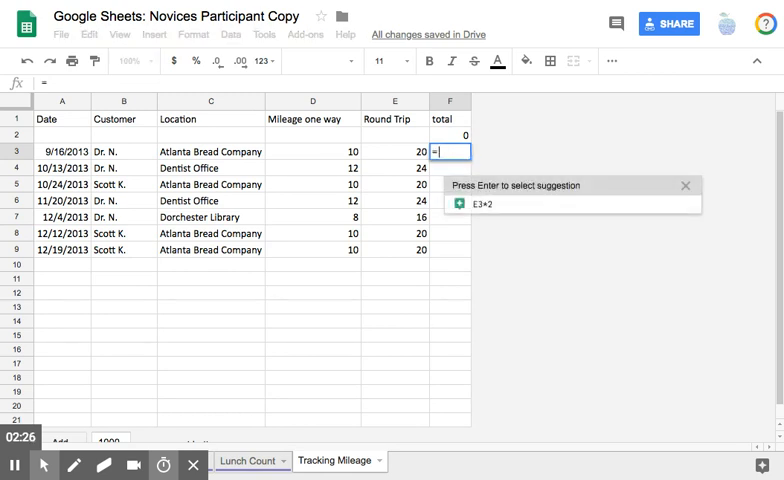
mouse_move(456, 139)
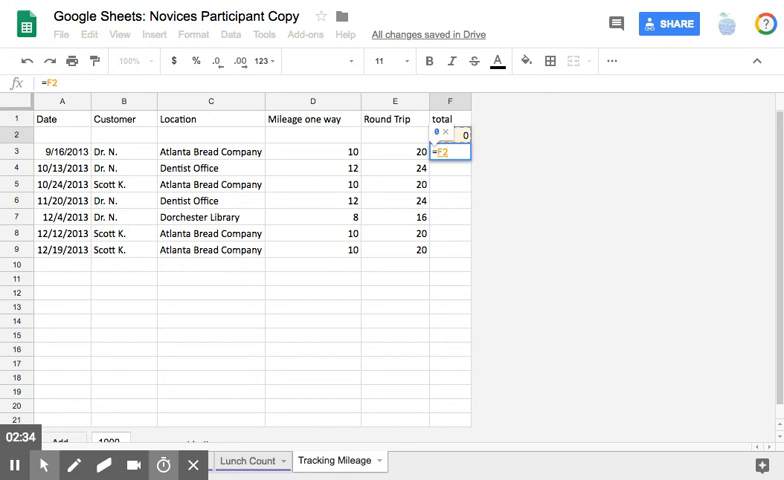
left_click(394, 152)
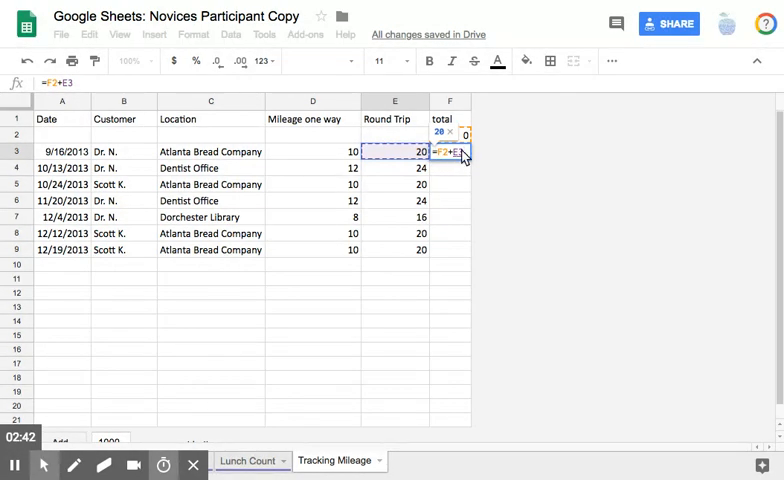
key("Enter")
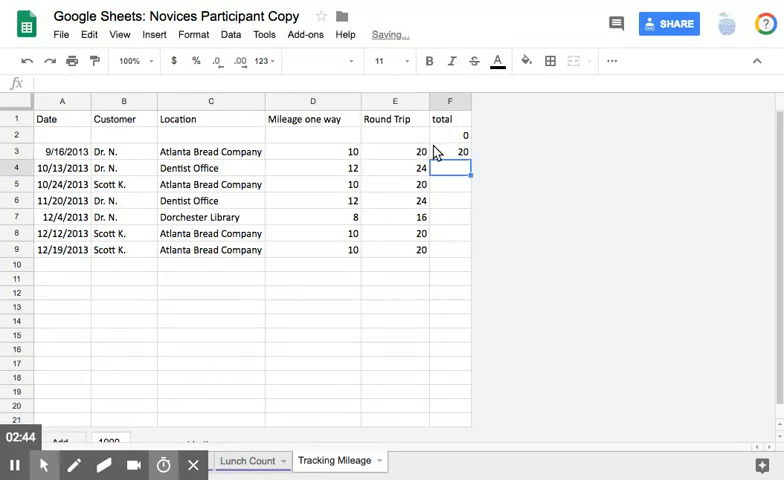
left_click(450, 168)
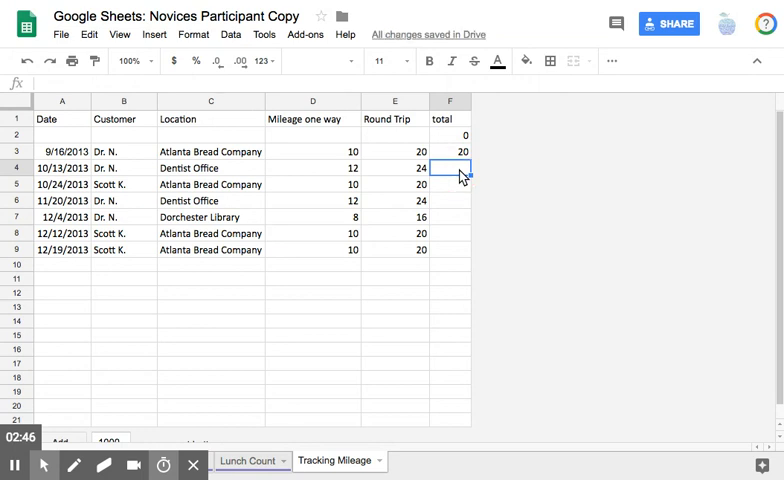
Fill the running total formula down to F9, accumulating to 144.
type("=F3+E4")
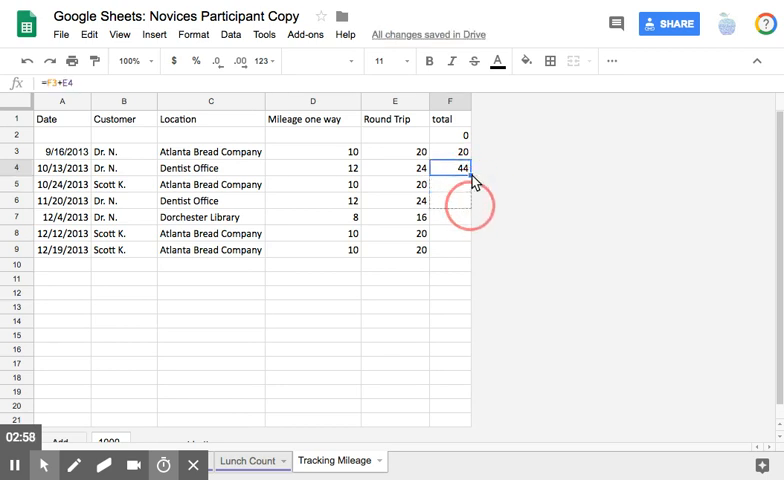
left_click_drag(450, 168, 450, 249)
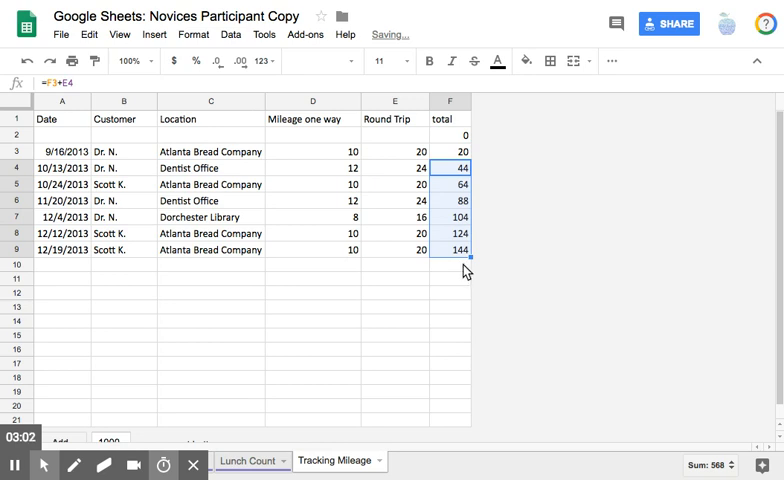
left_click(450, 267)
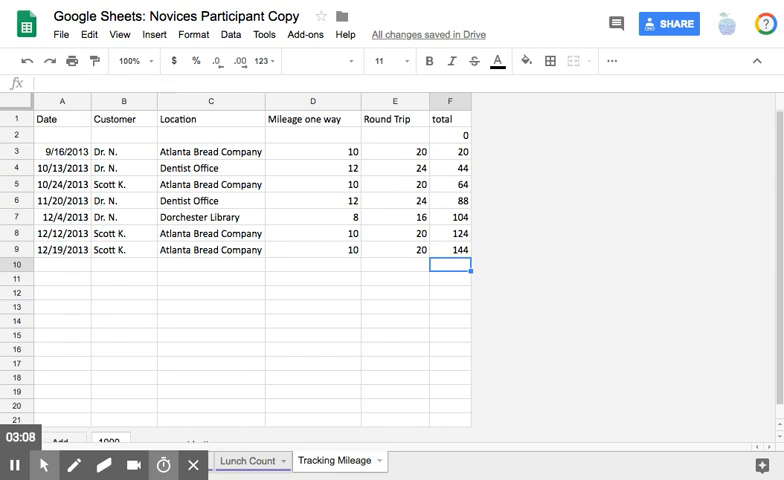
mouse_move(380, 320)
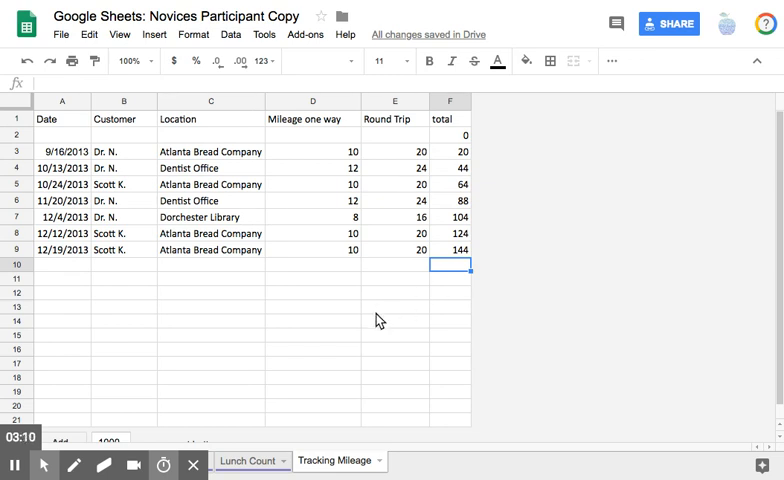